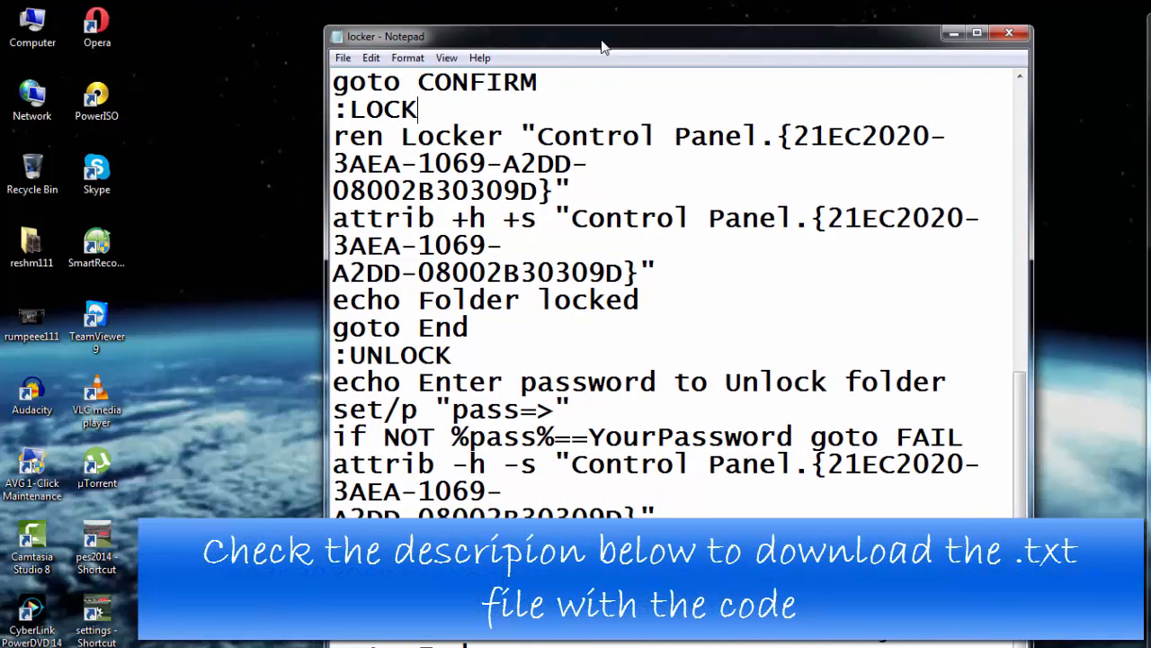
Select all of the locker script, copy it and paste it into the blank document
key(ctrl+a)
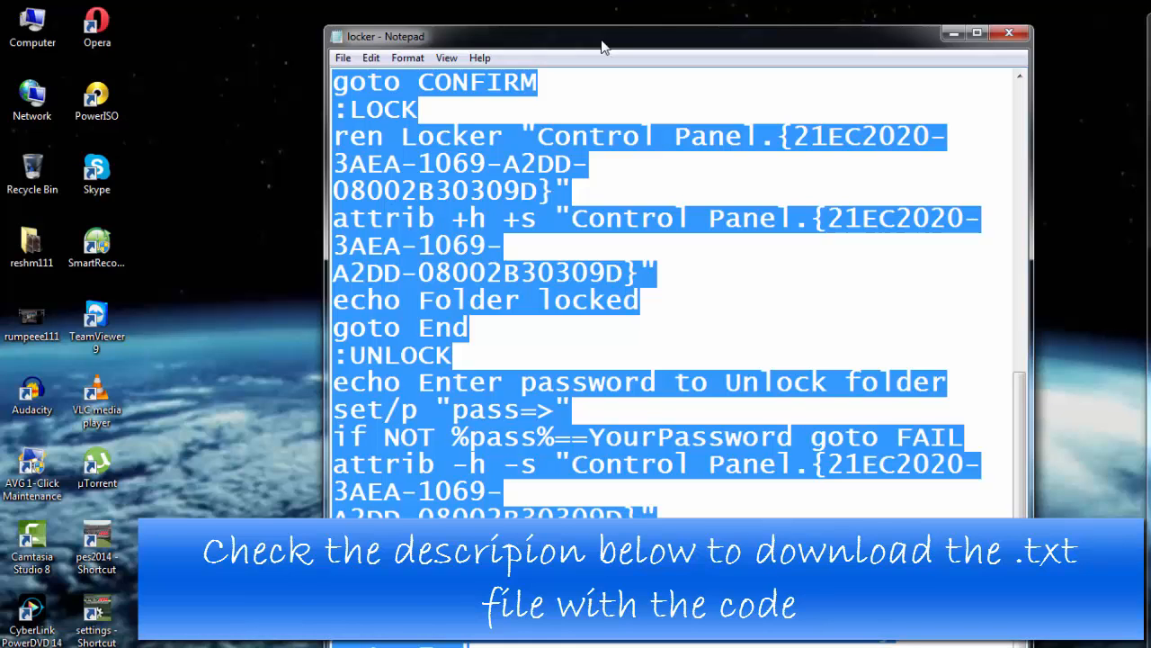
click(341, 57)
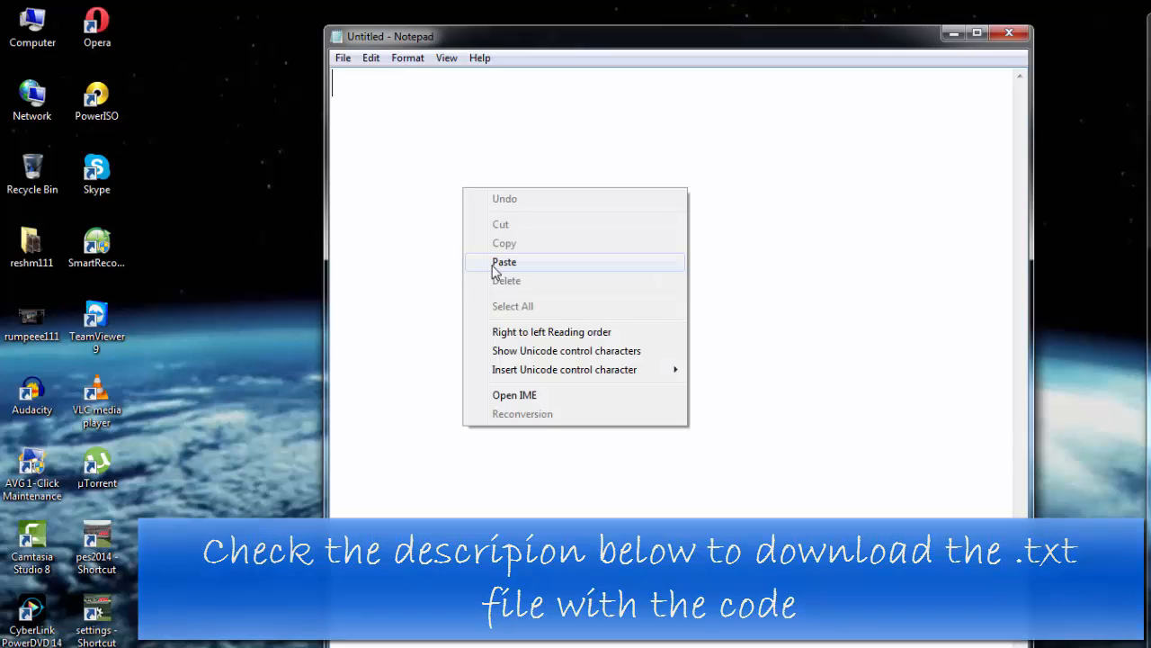
click(504, 263)
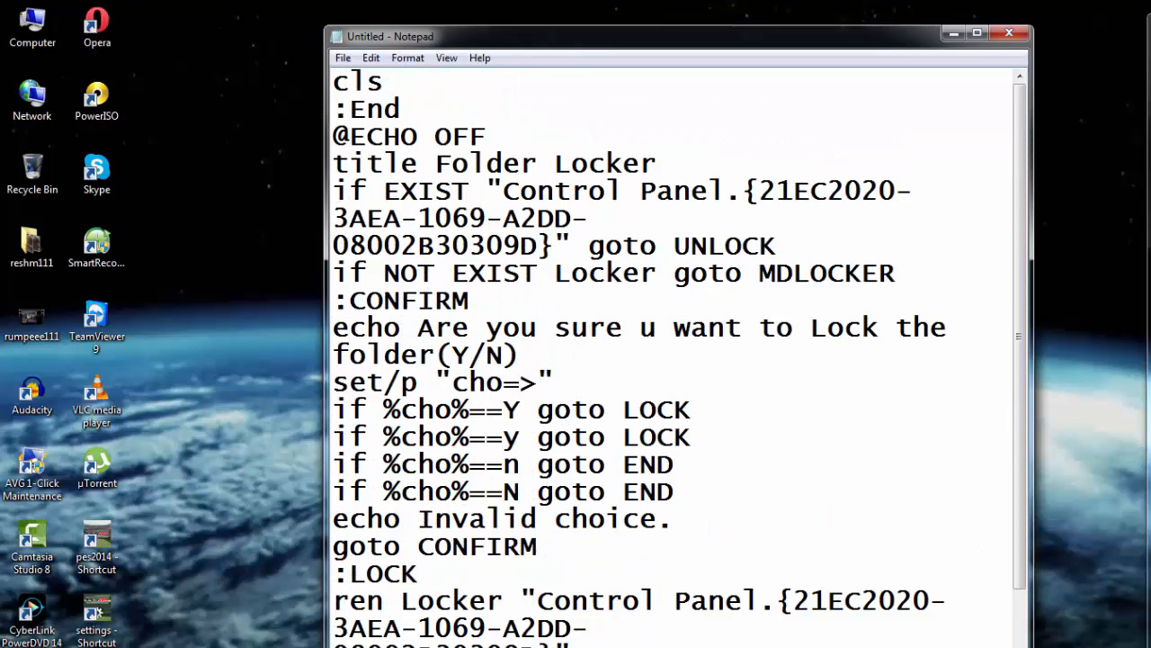
scroll(down, 3)
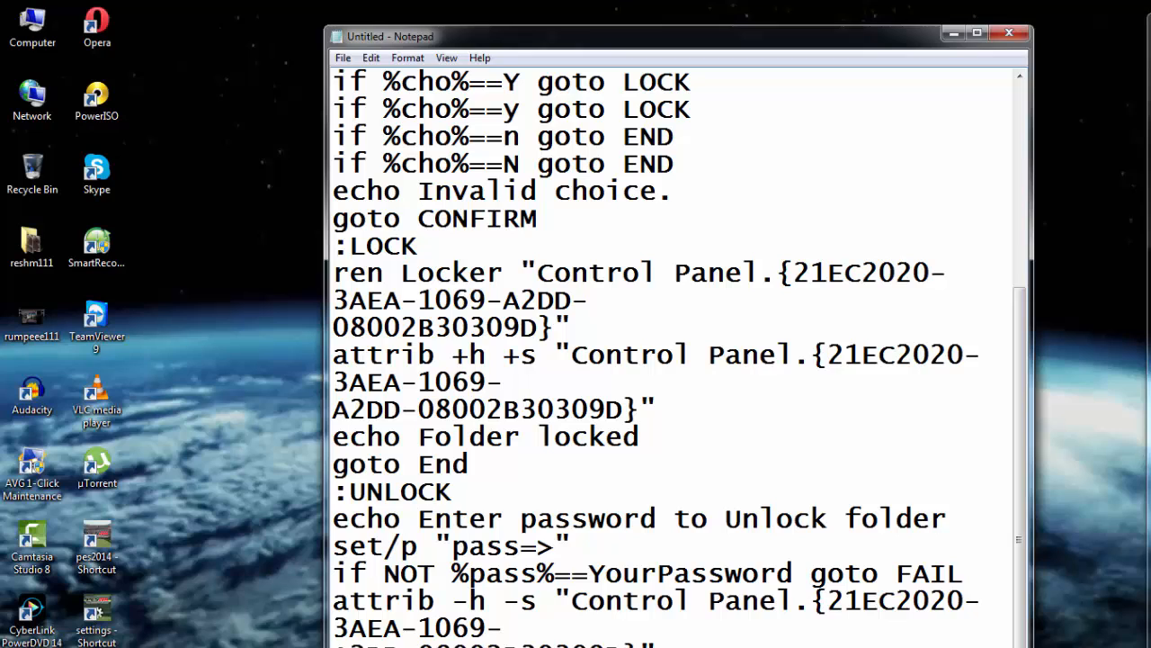
click(594, 572)
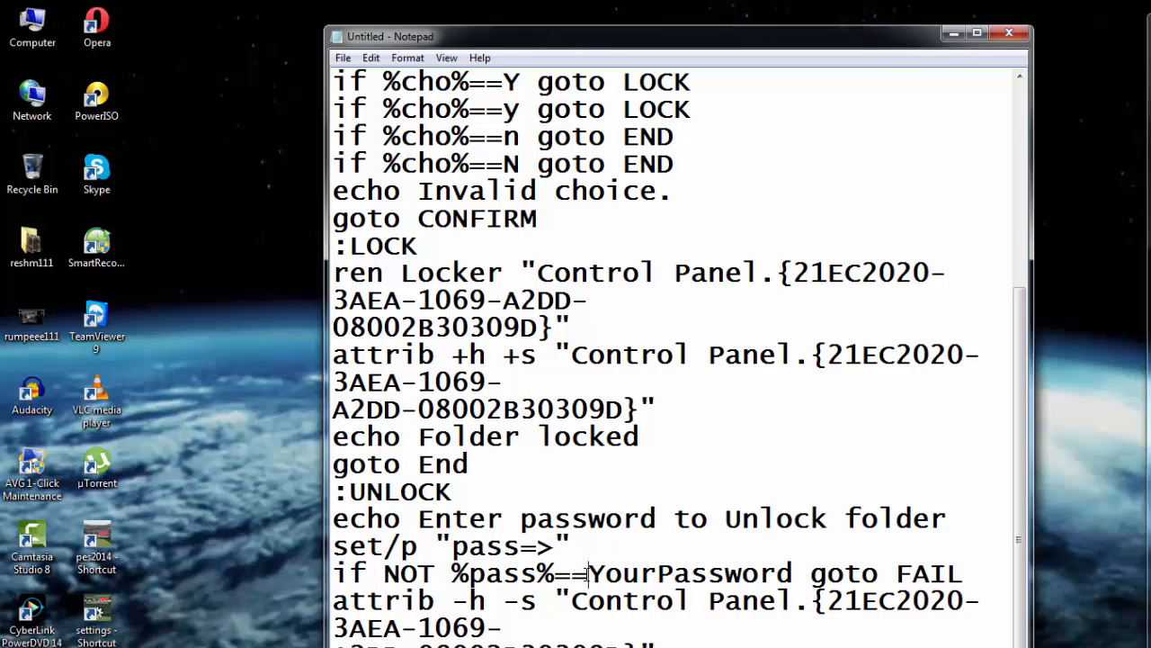
double_click(670, 573)
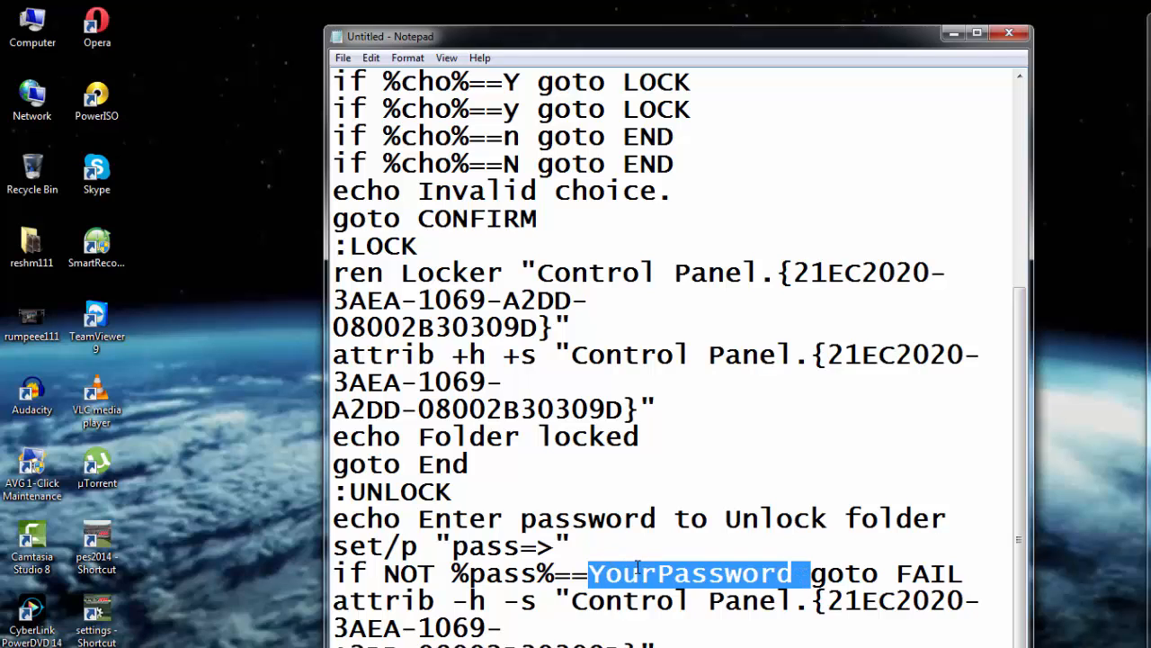
mouse_move(664, 576)
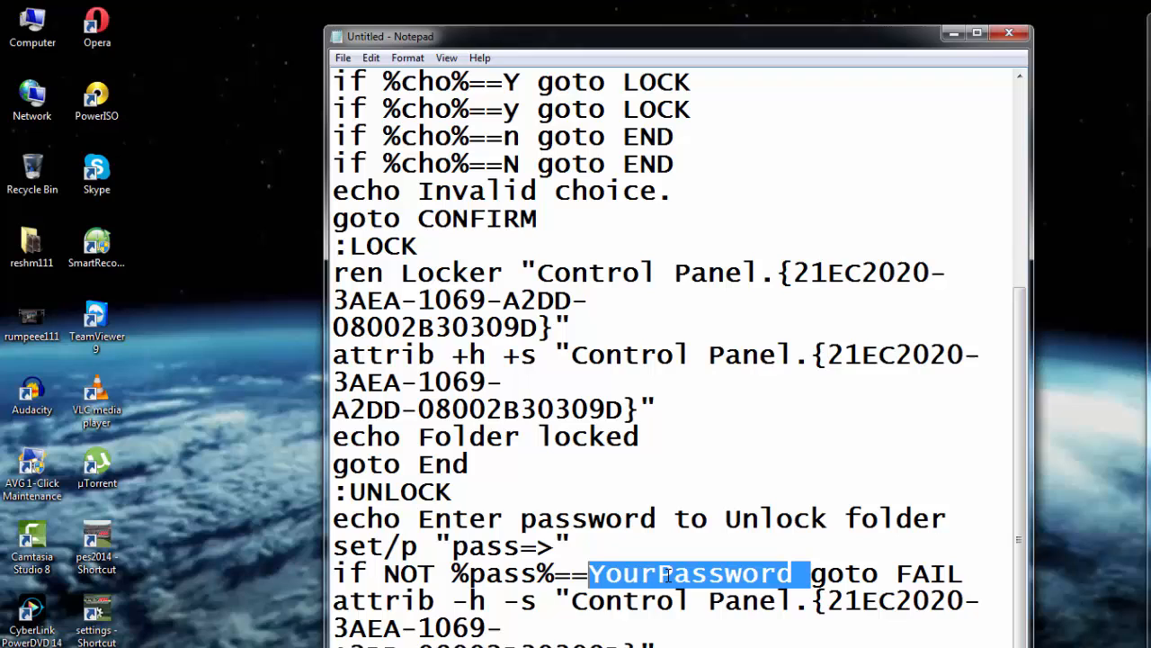
click(593, 572)
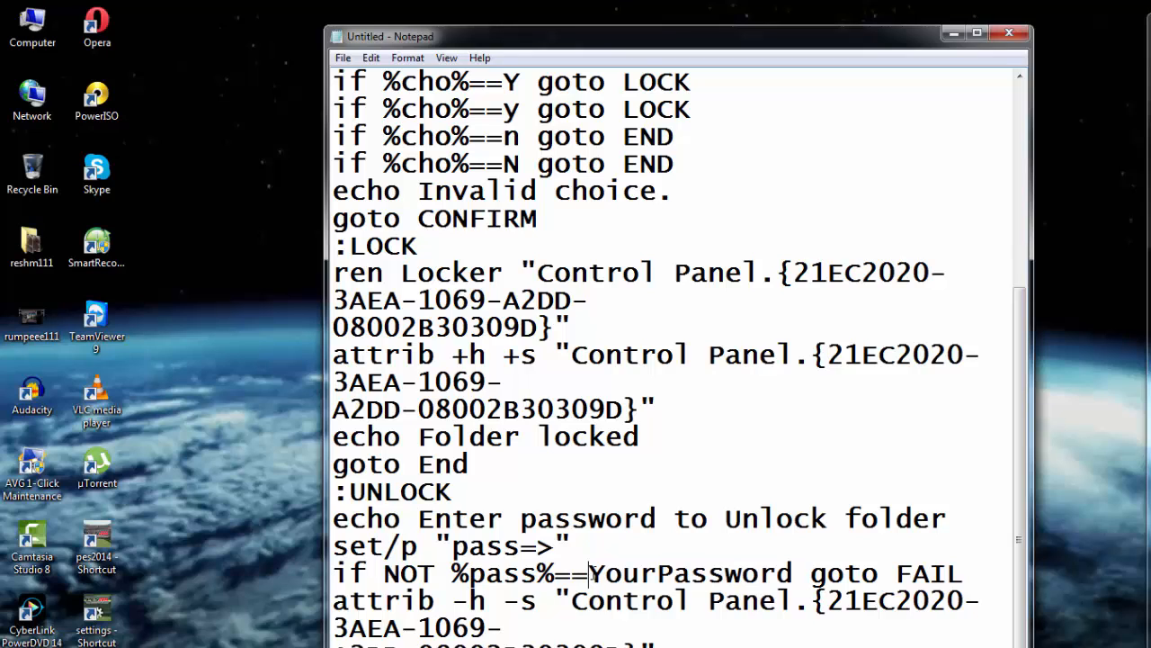
double_click(691, 572)
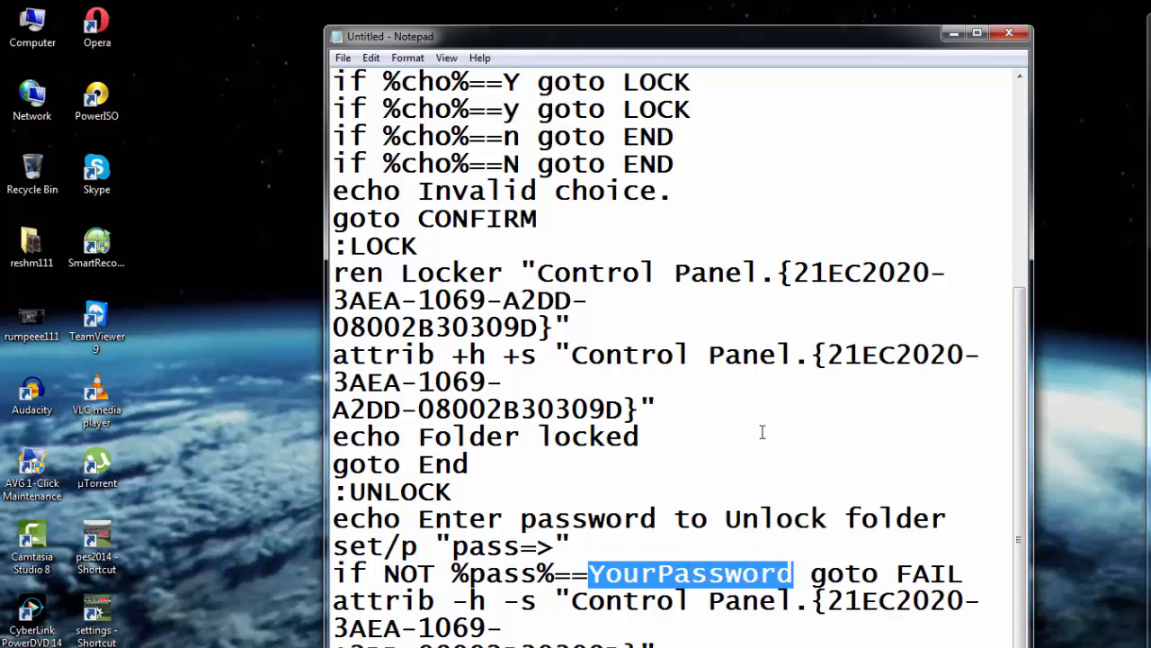
text(1)
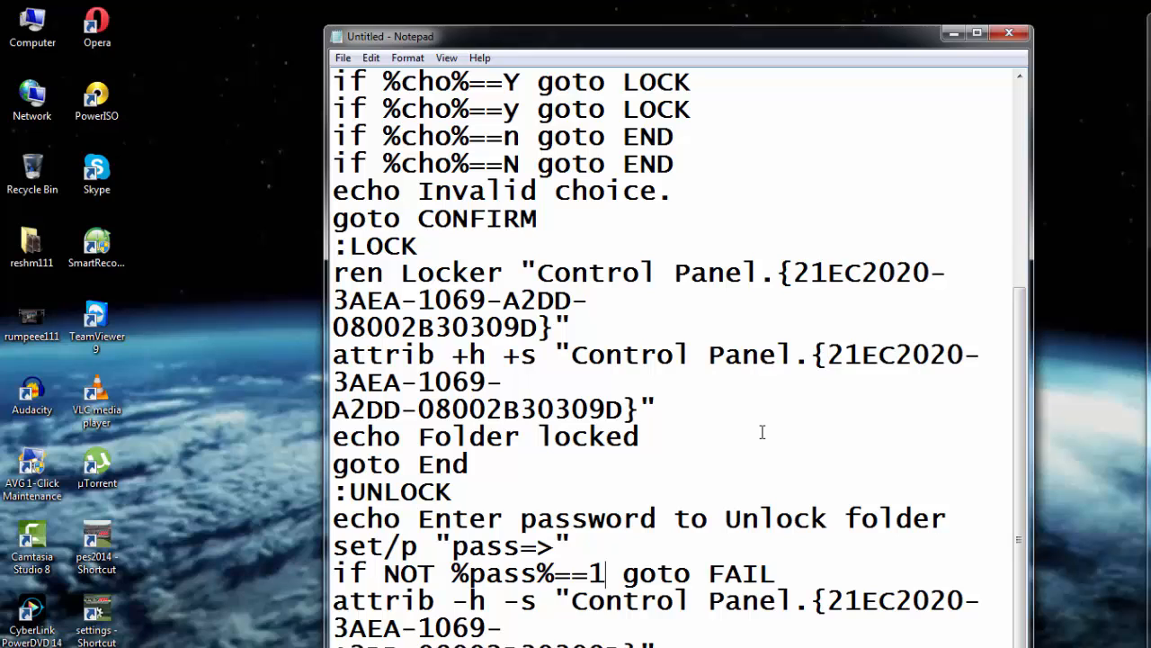
text(23)
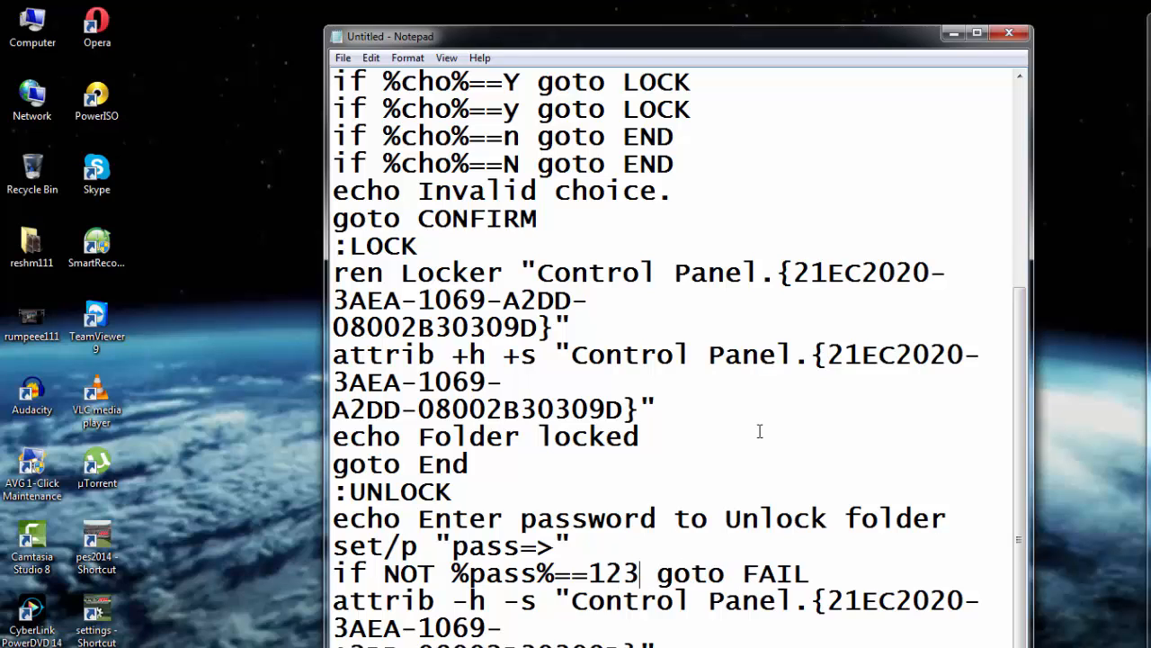
click(342, 58)
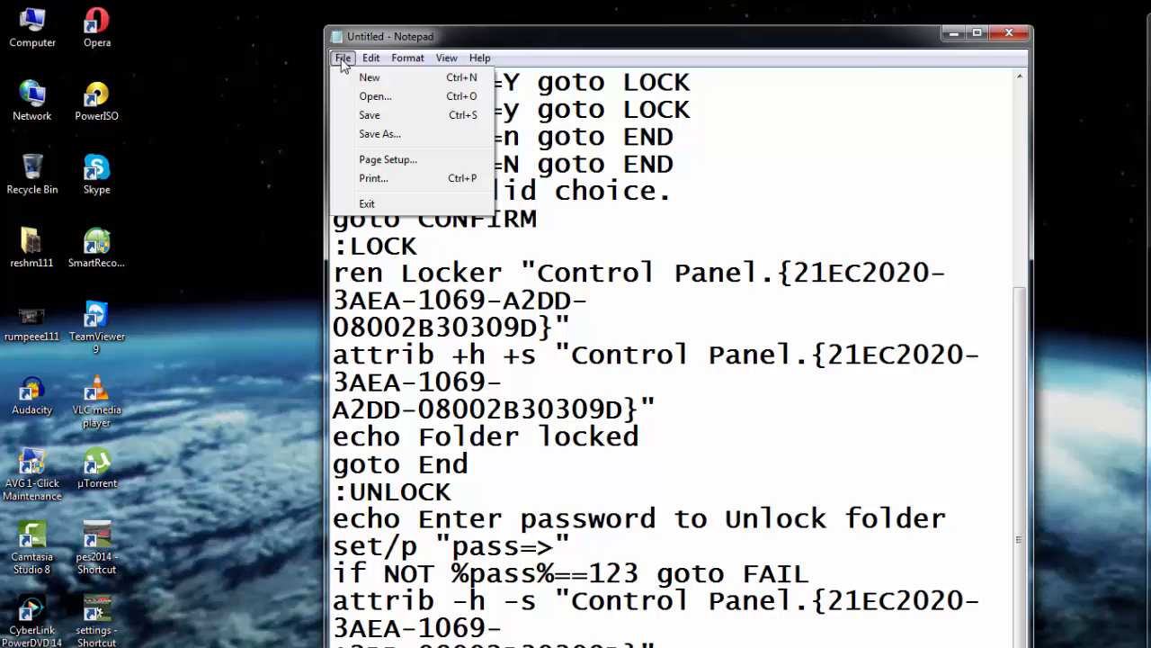
Save the script via Save As to the Desktop as locker.bat with type All Files
click(378, 133)
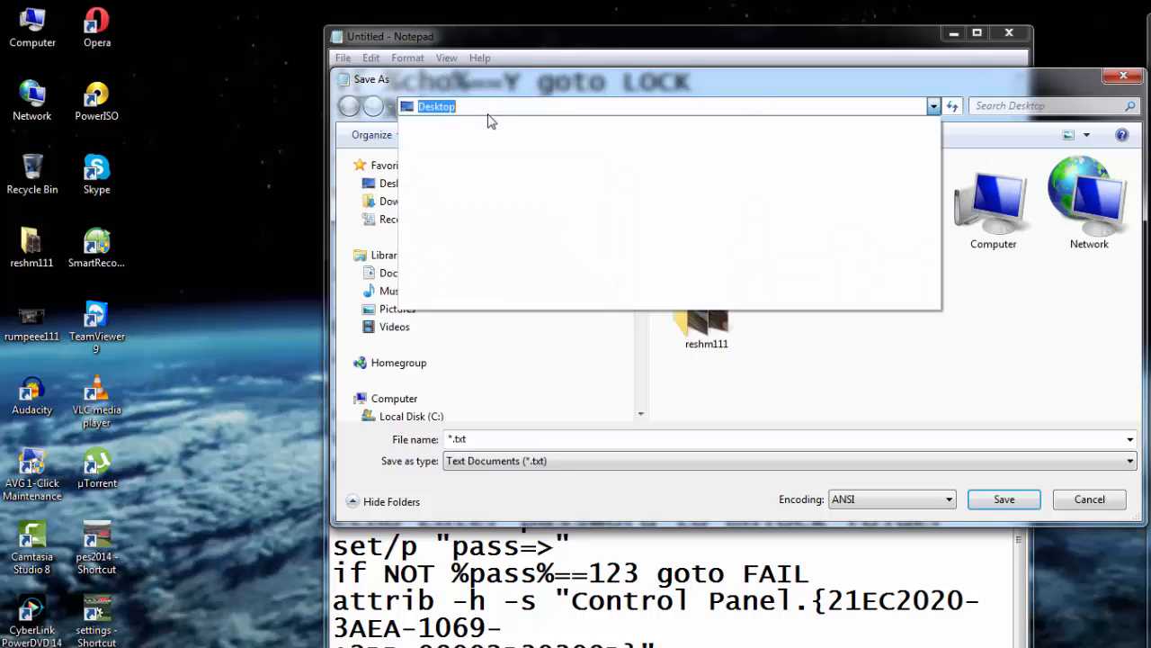
mouse_move(364, 100)
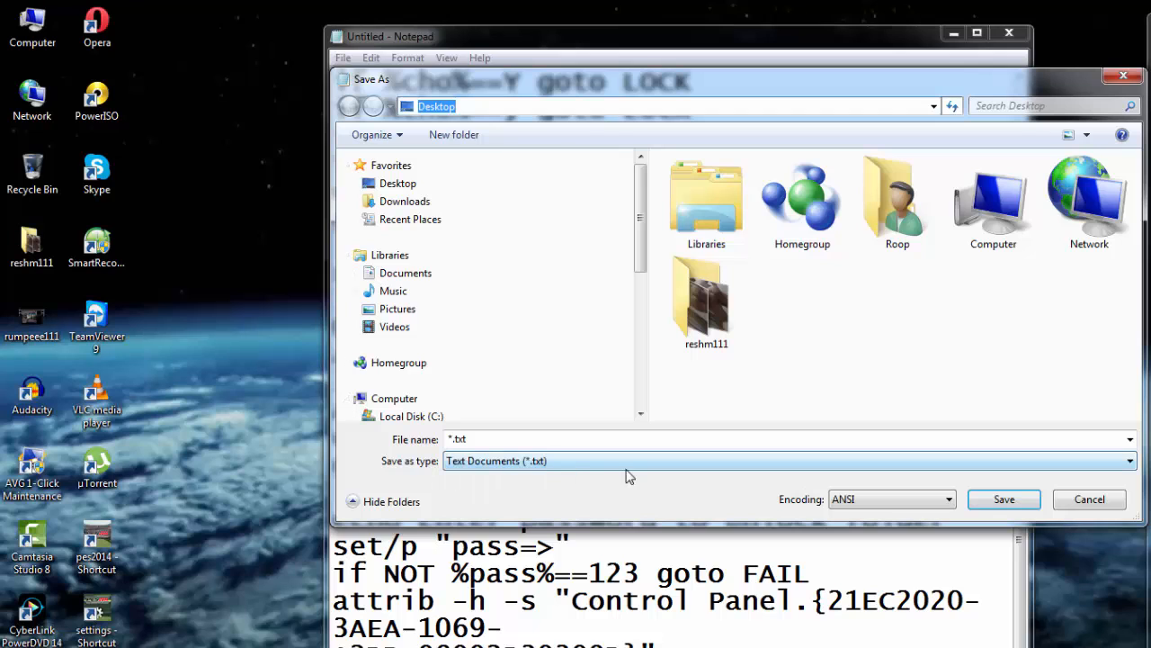
mouse_move(532, 464)
text(locker)
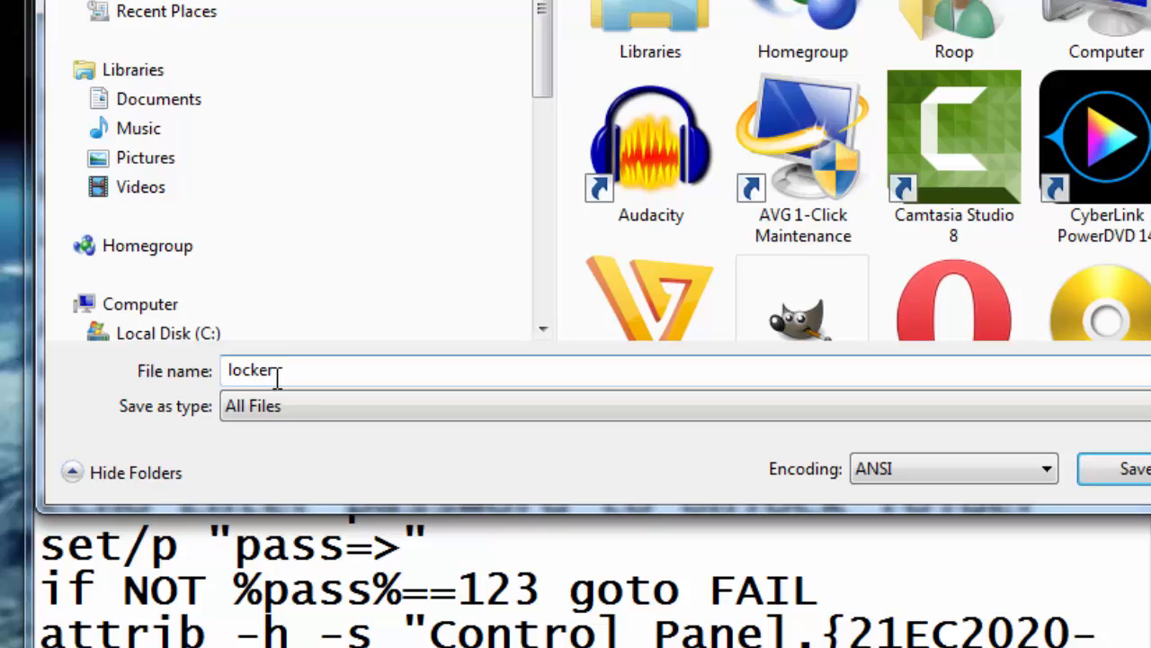
text(bat)
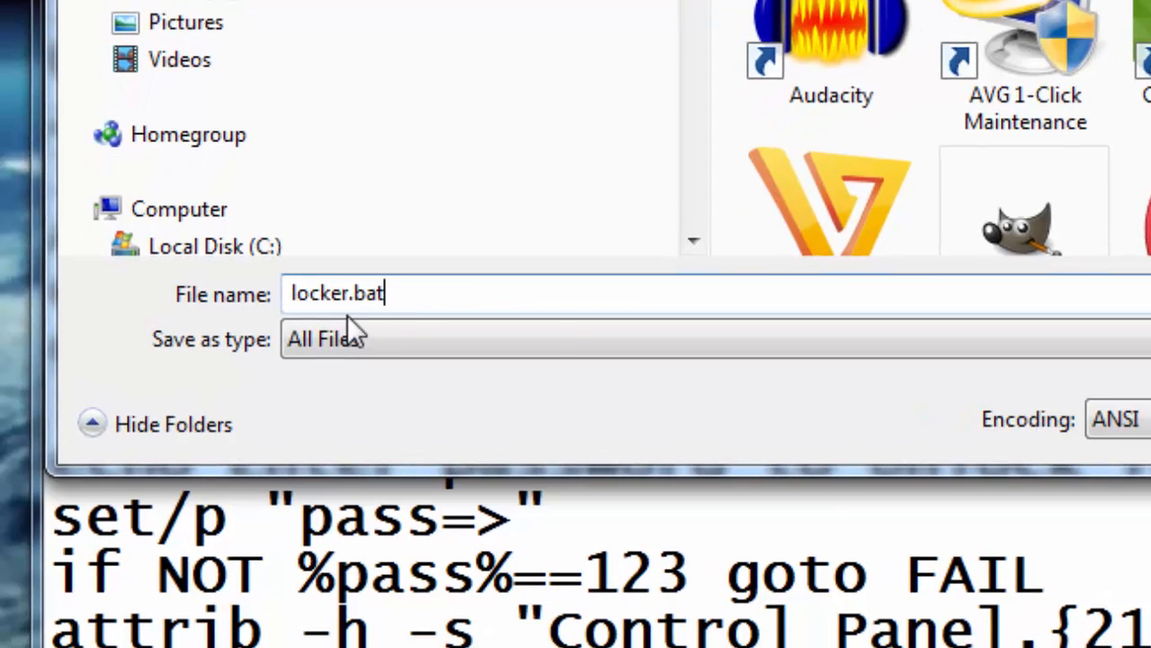
mouse_move(417, 295)
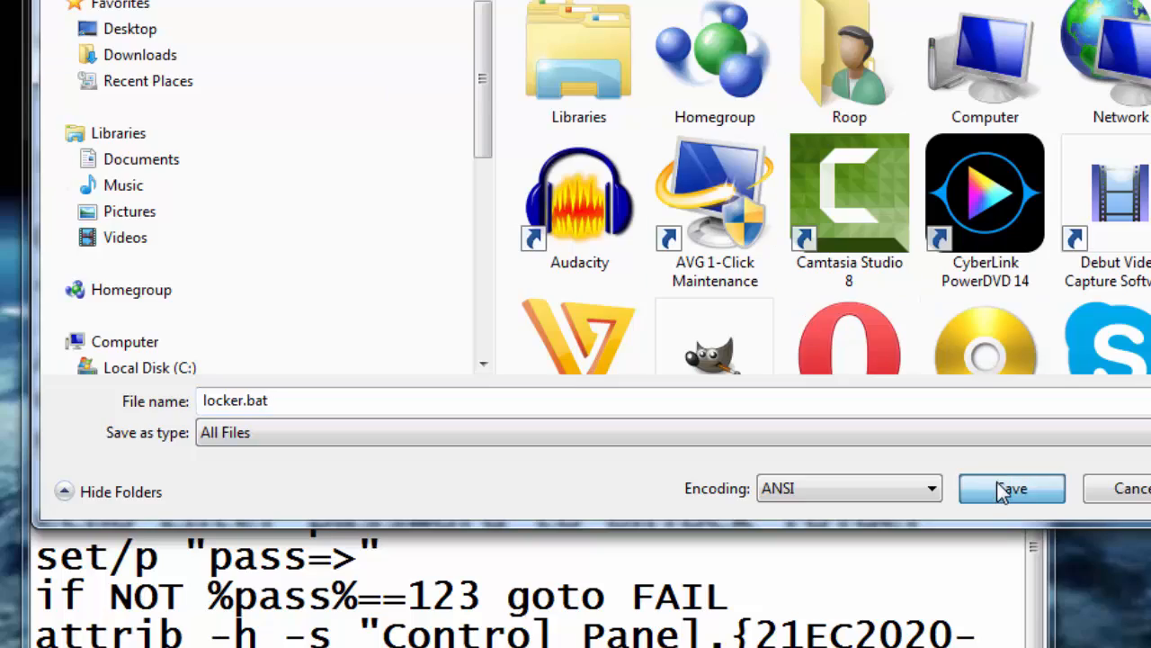
click(1011, 489)
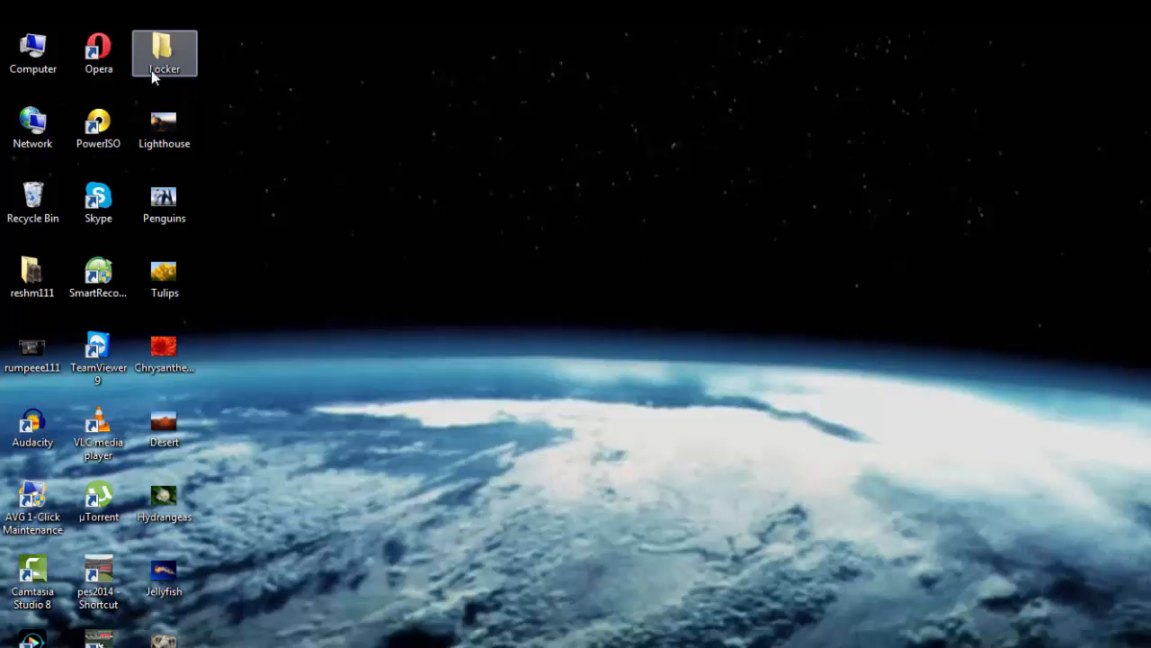
mouse_move(177, 65)
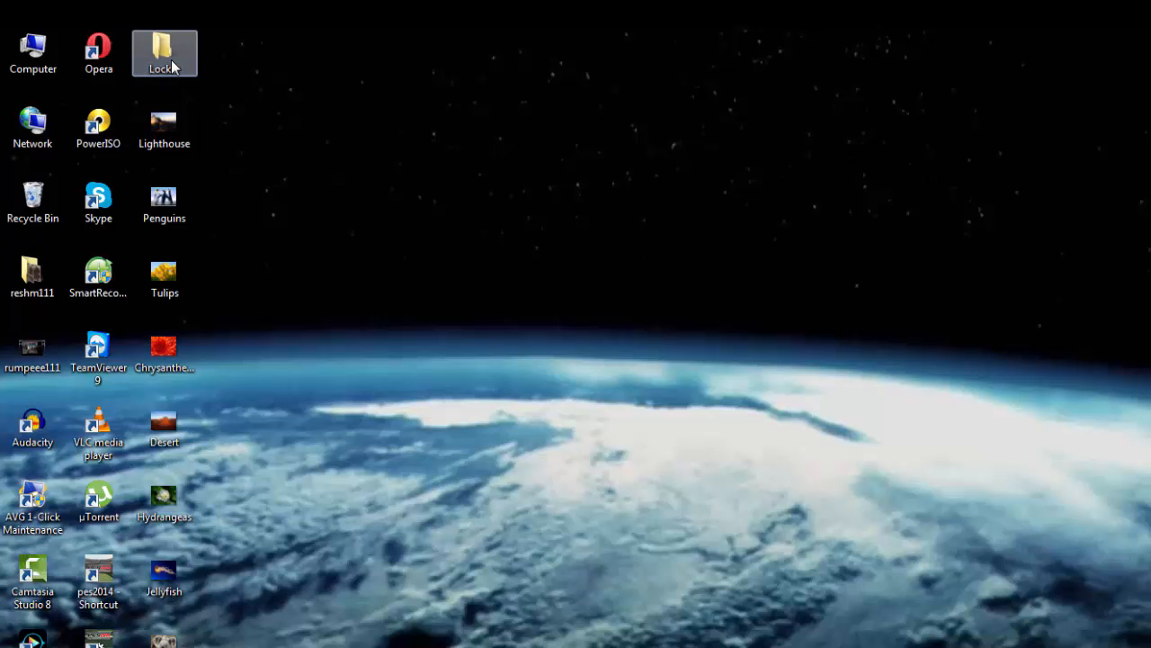
Drag the Lighthouse picture from the desktop into the Locker folder and close its window
double_click(164, 45)
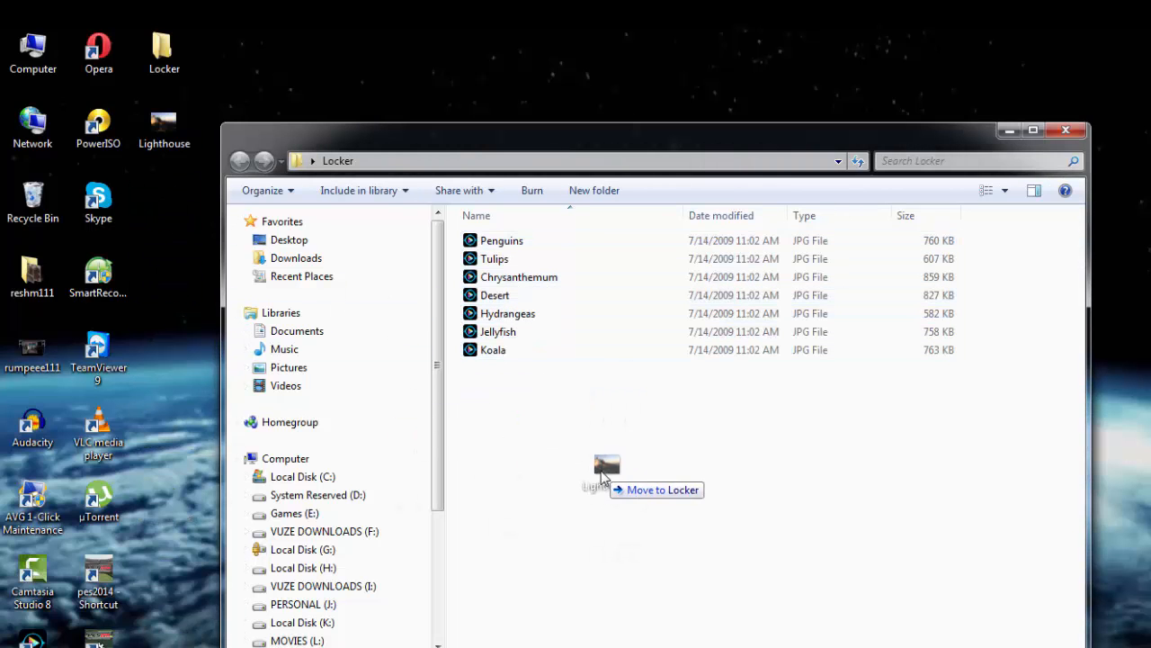
drag(608, 468, 630, 369)
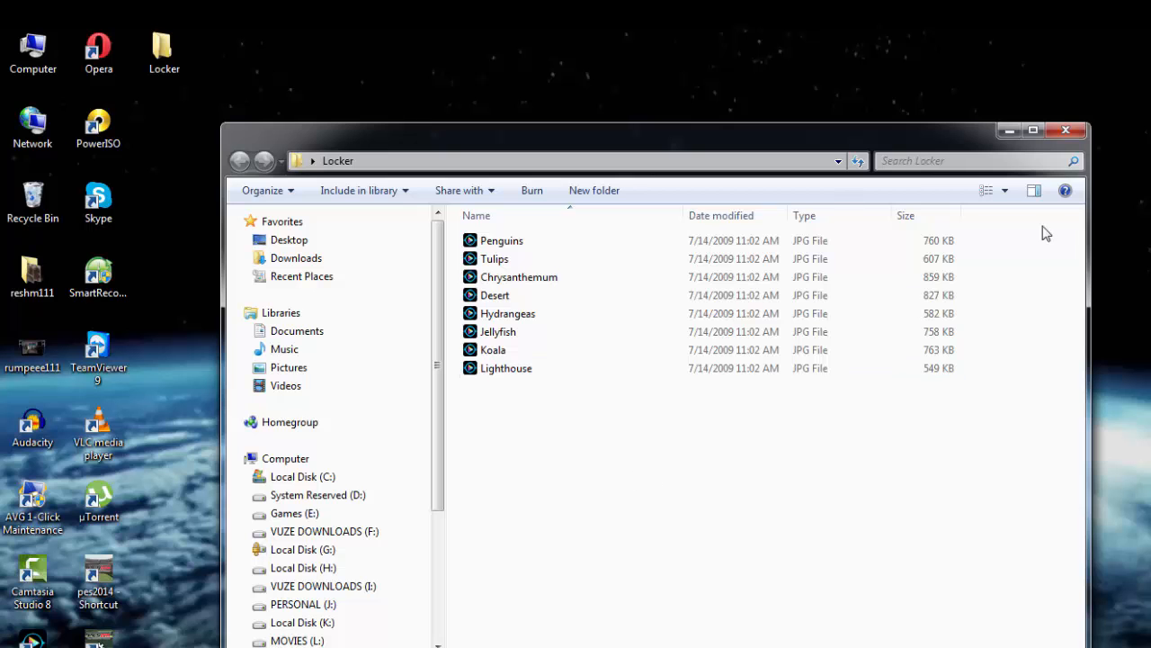
click(1067, 130)
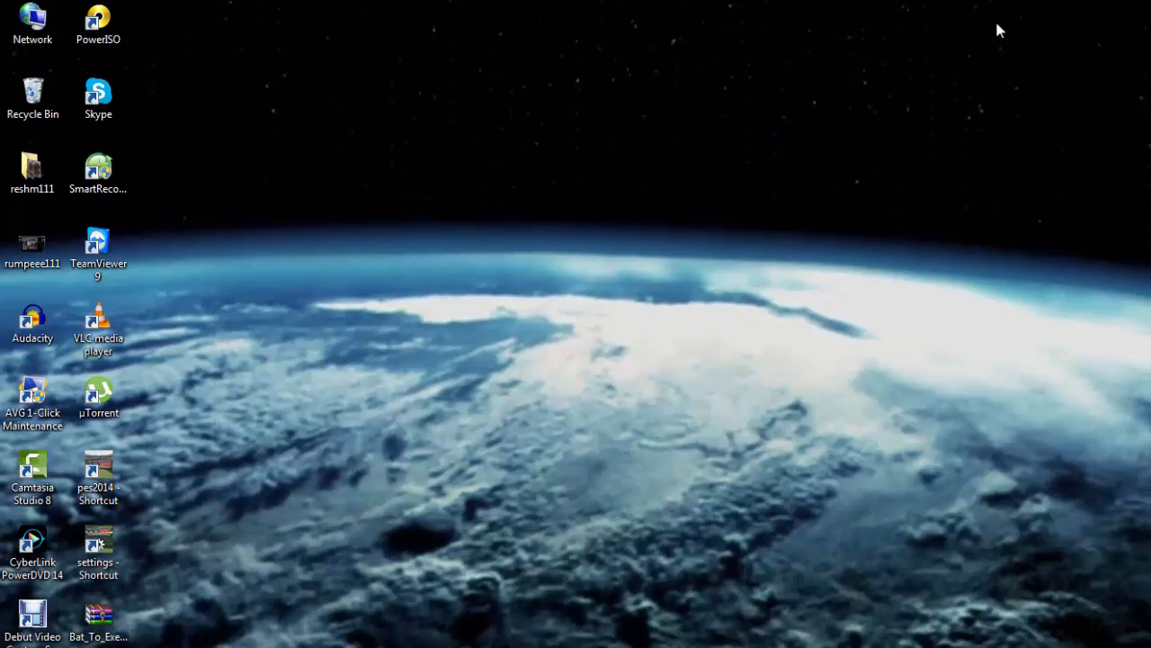
Run locker.bat and answer y so the Locker folder is hidden from the desktop
scroll(down, 3)
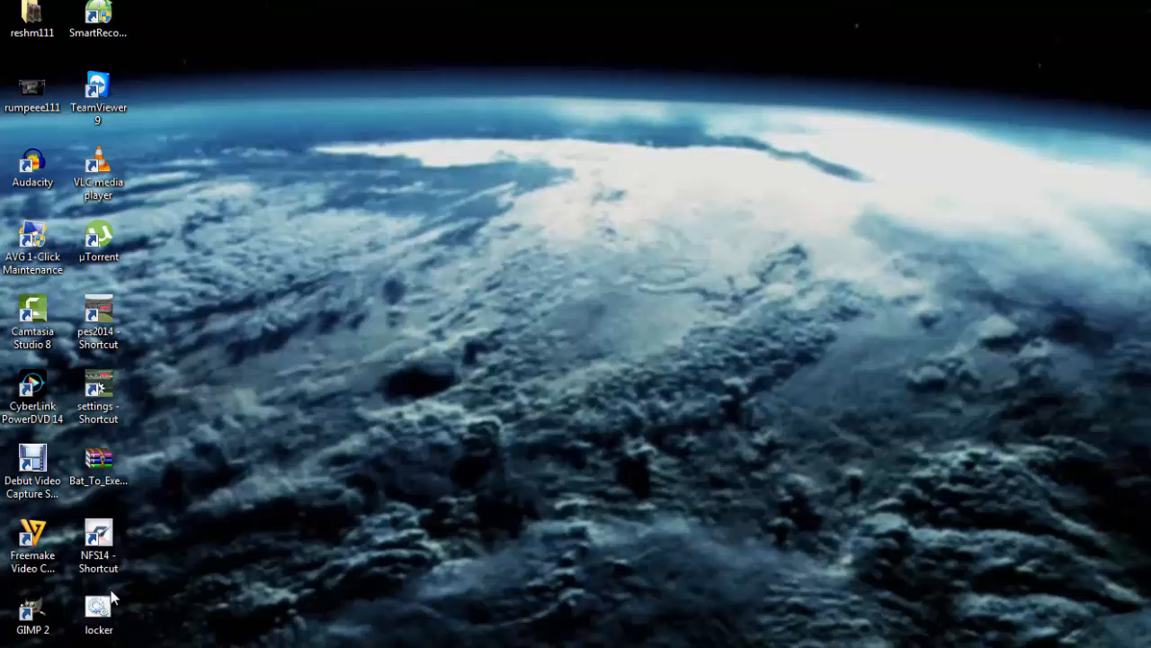
click(99, 608)
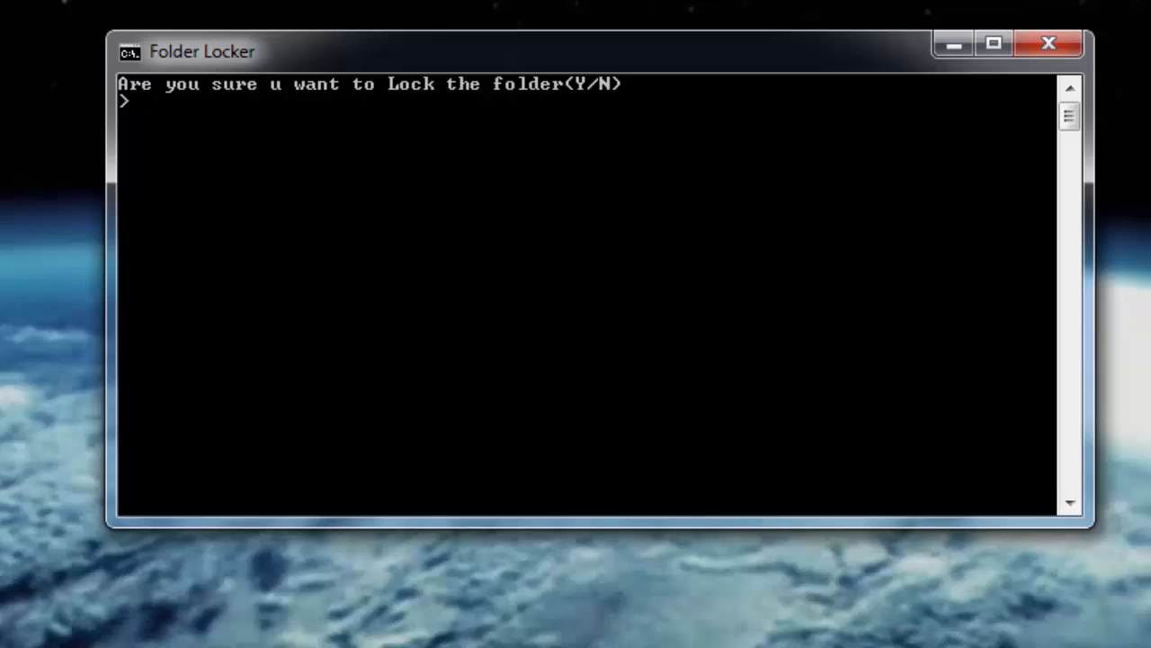
mouse_move(216, 122)
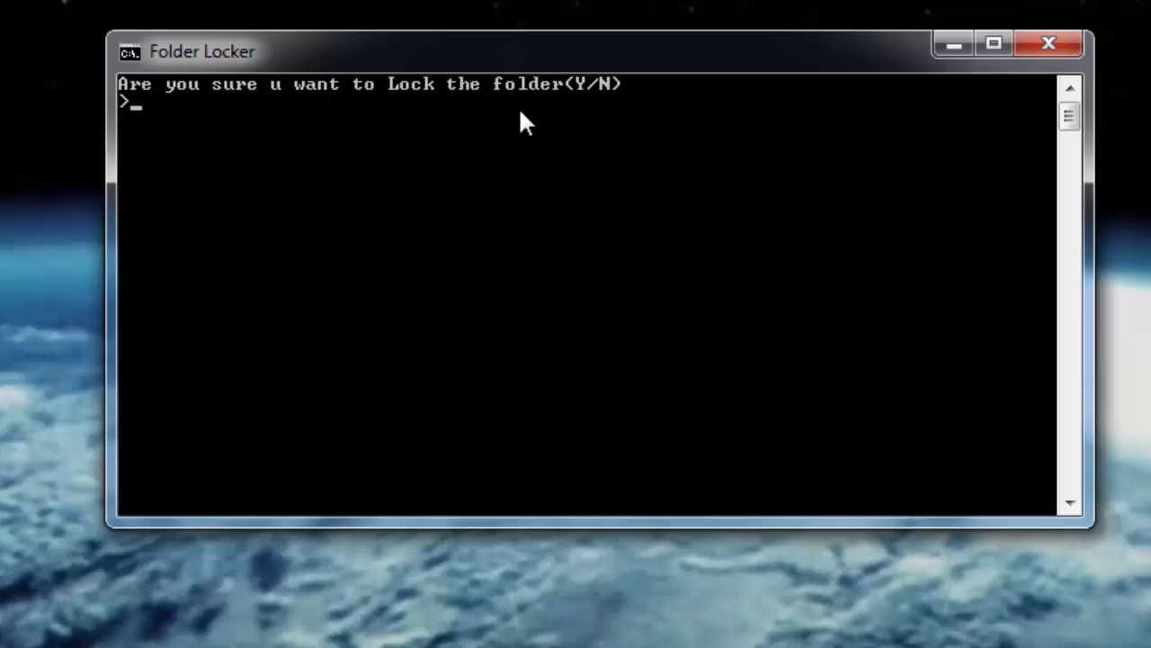
mouse_move(587, 115)
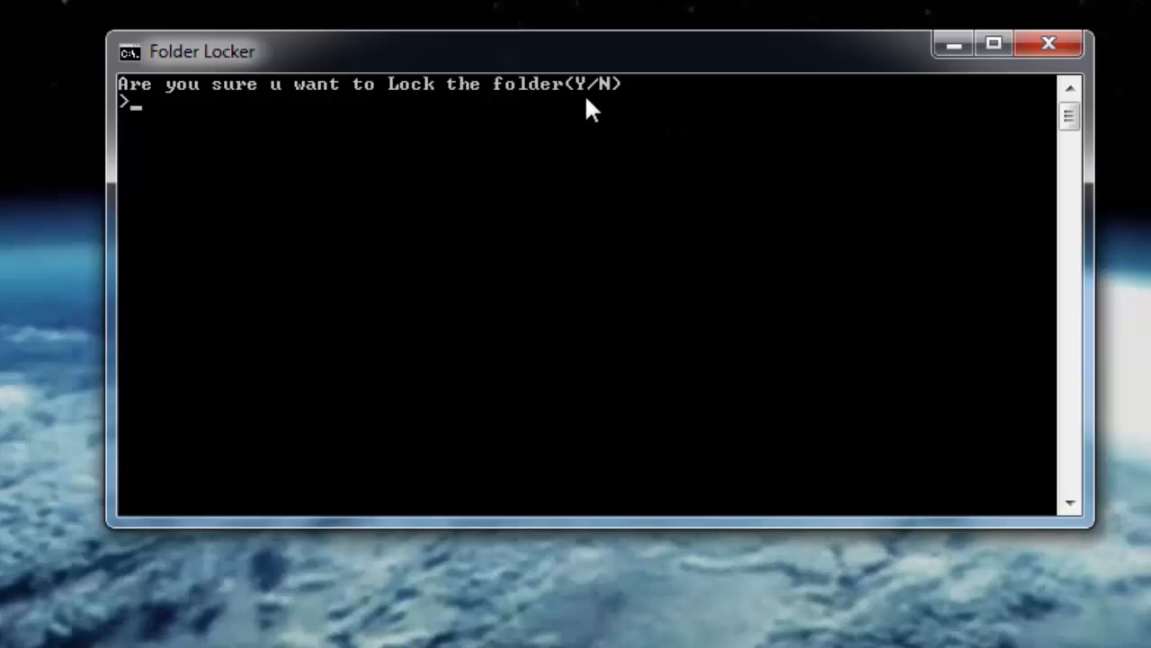
text(y)
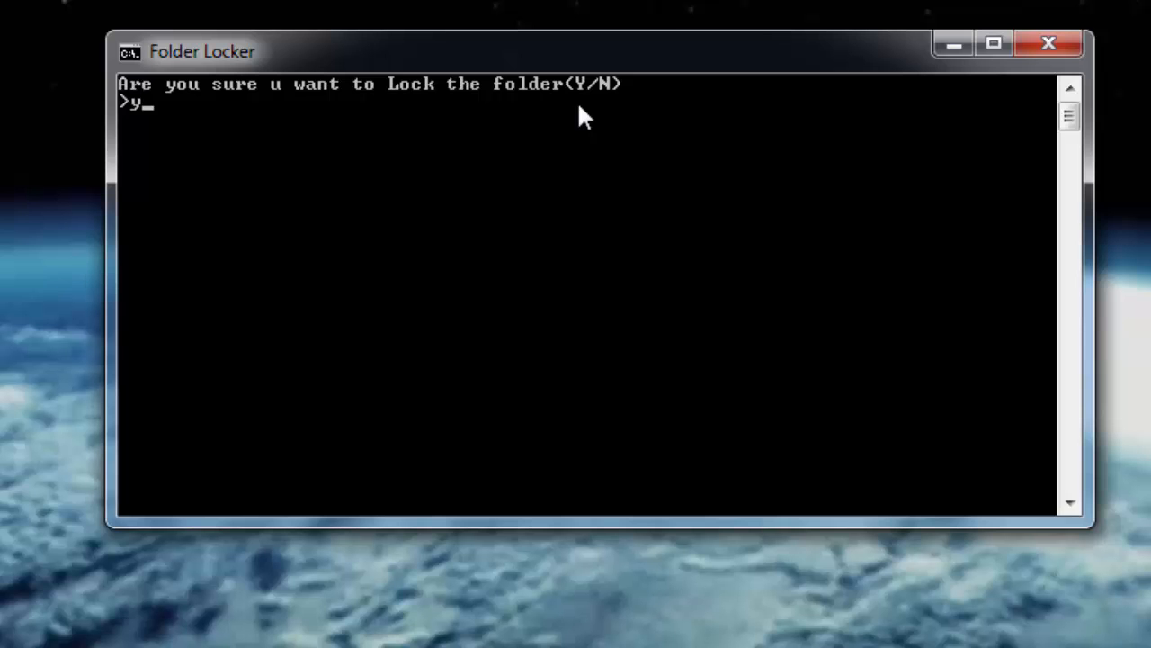
key(Enter)
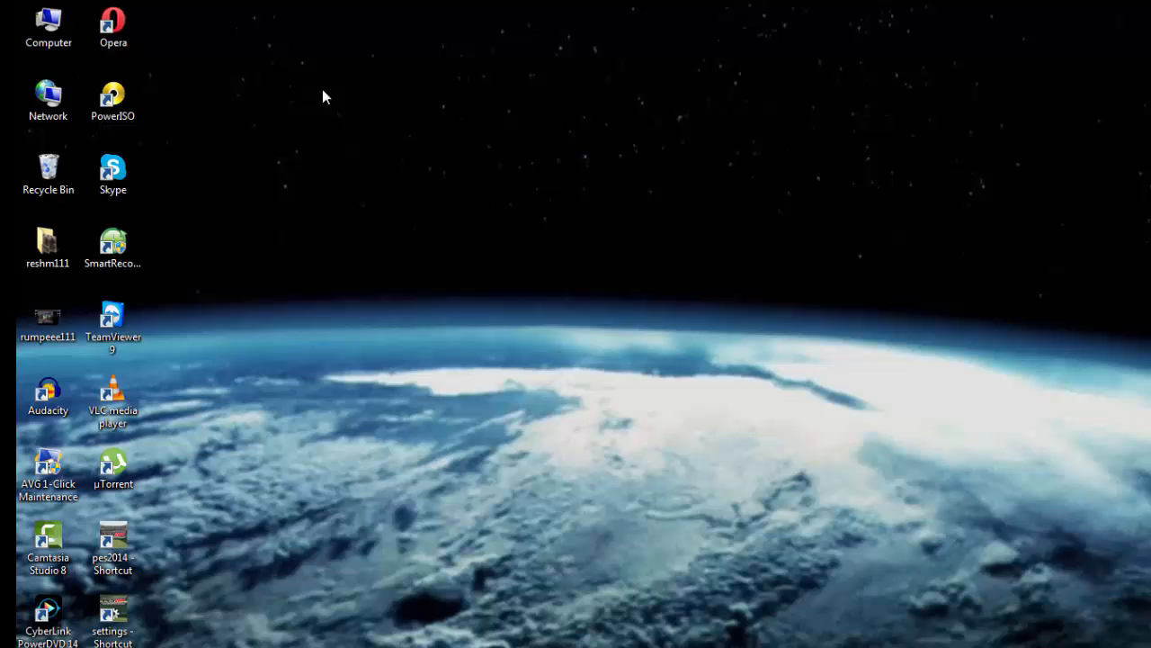
mouse_move(631, 392)
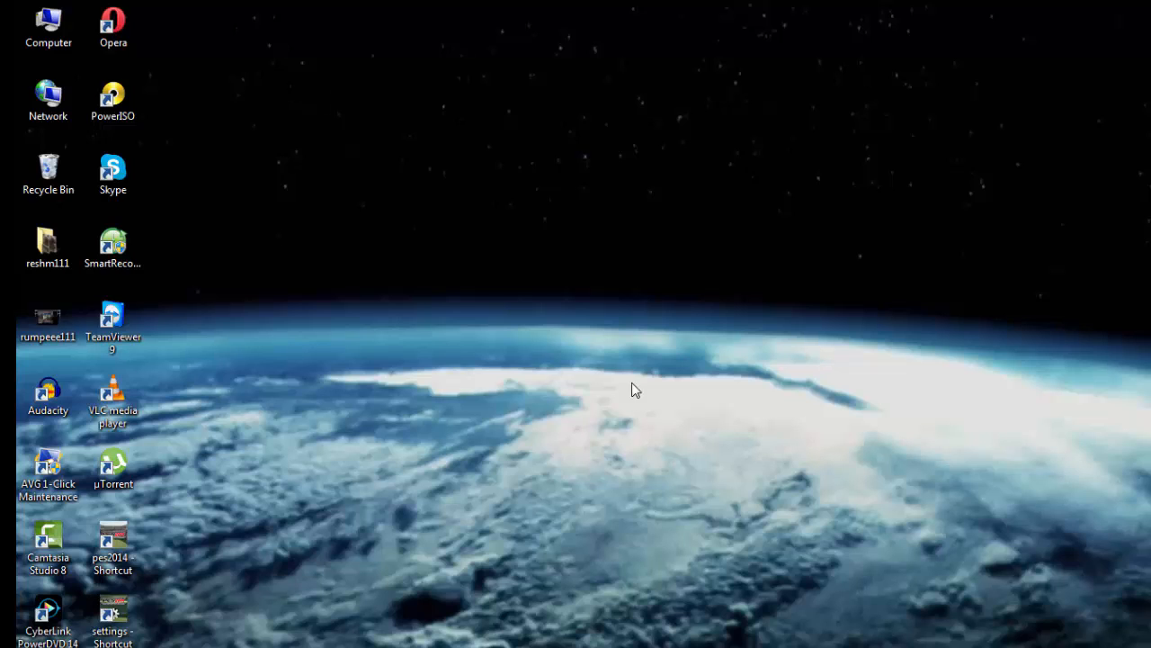
mouse_move(351, 272)
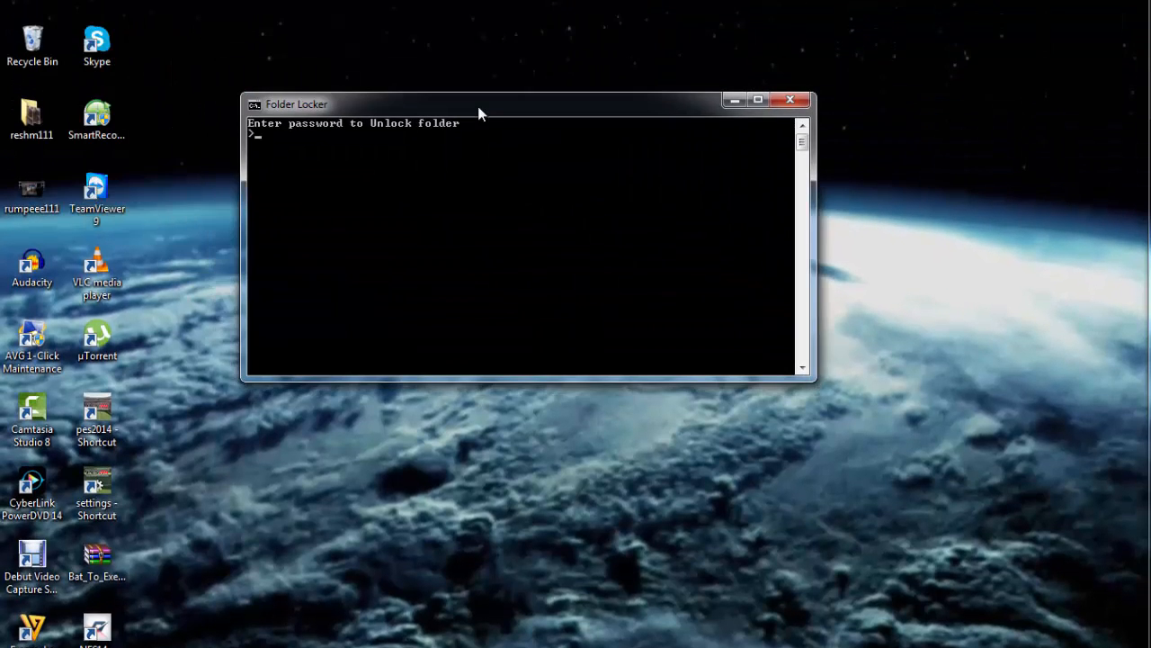
mouse_move(360, 223)
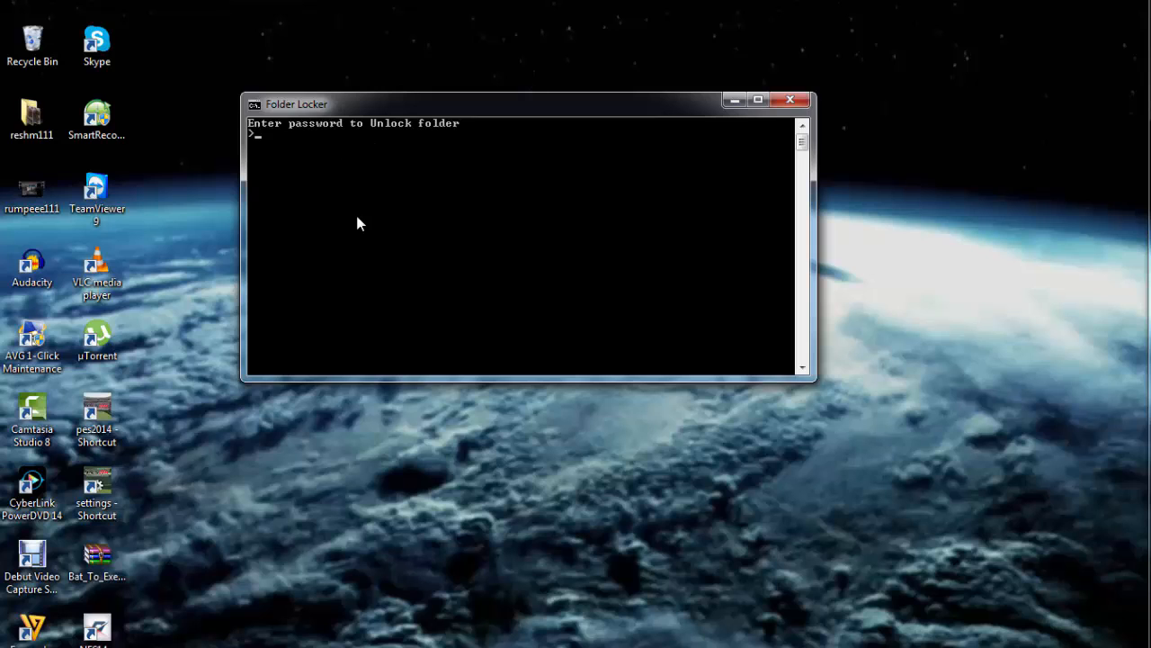
text(12)
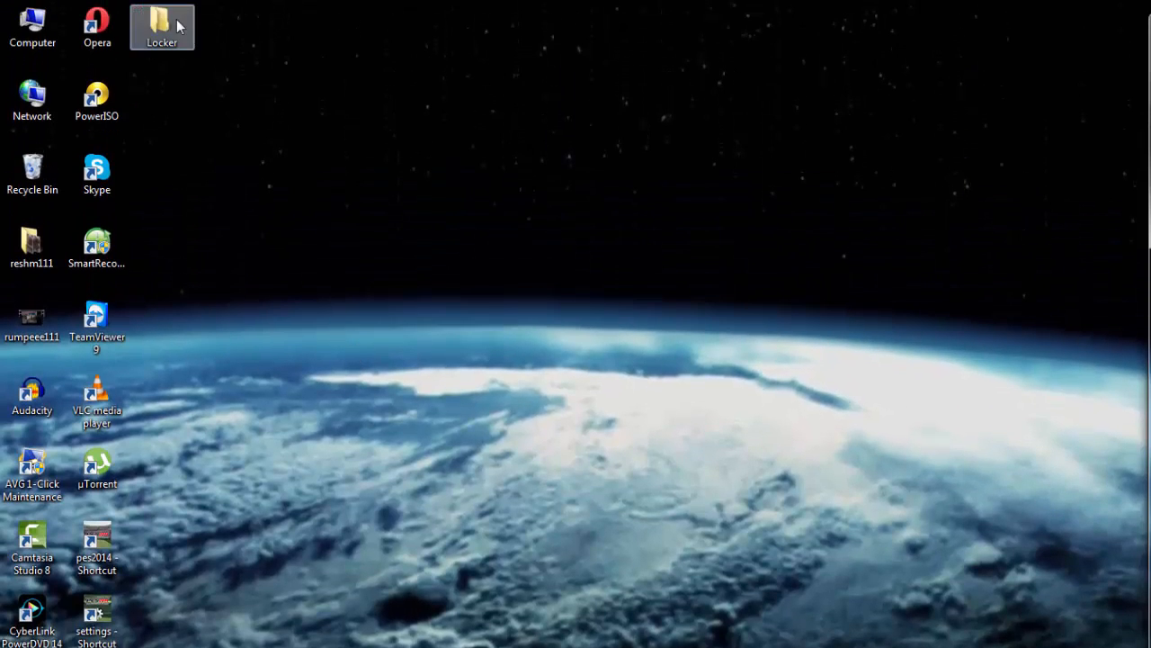
double_click(162, 20)
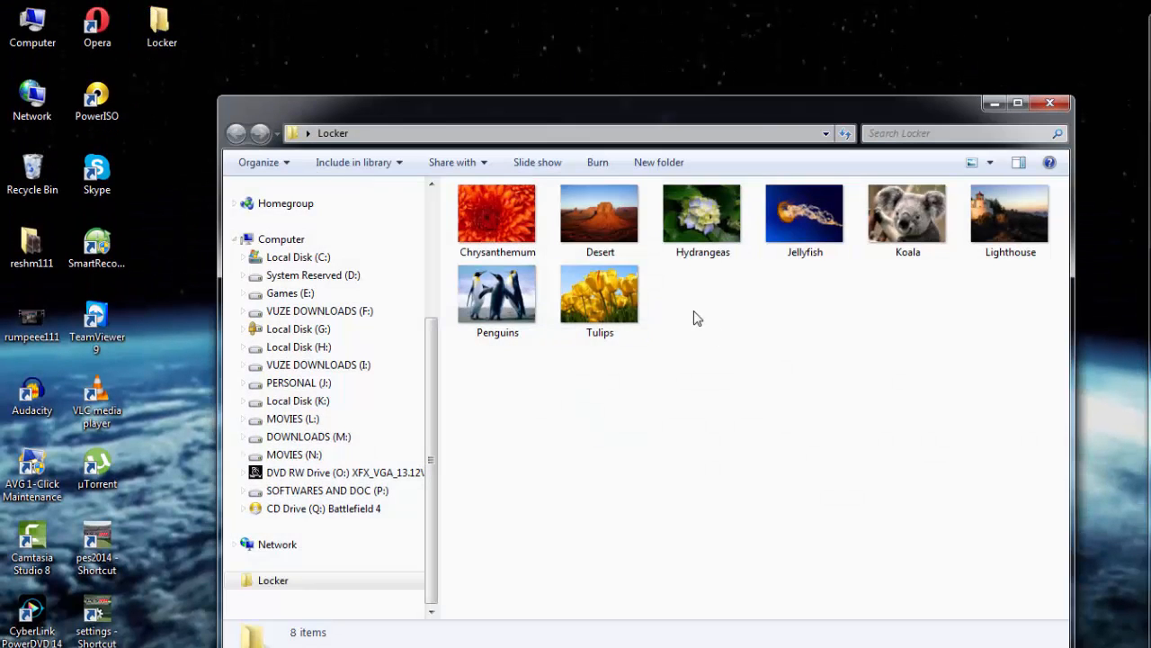
click(1051, 103)
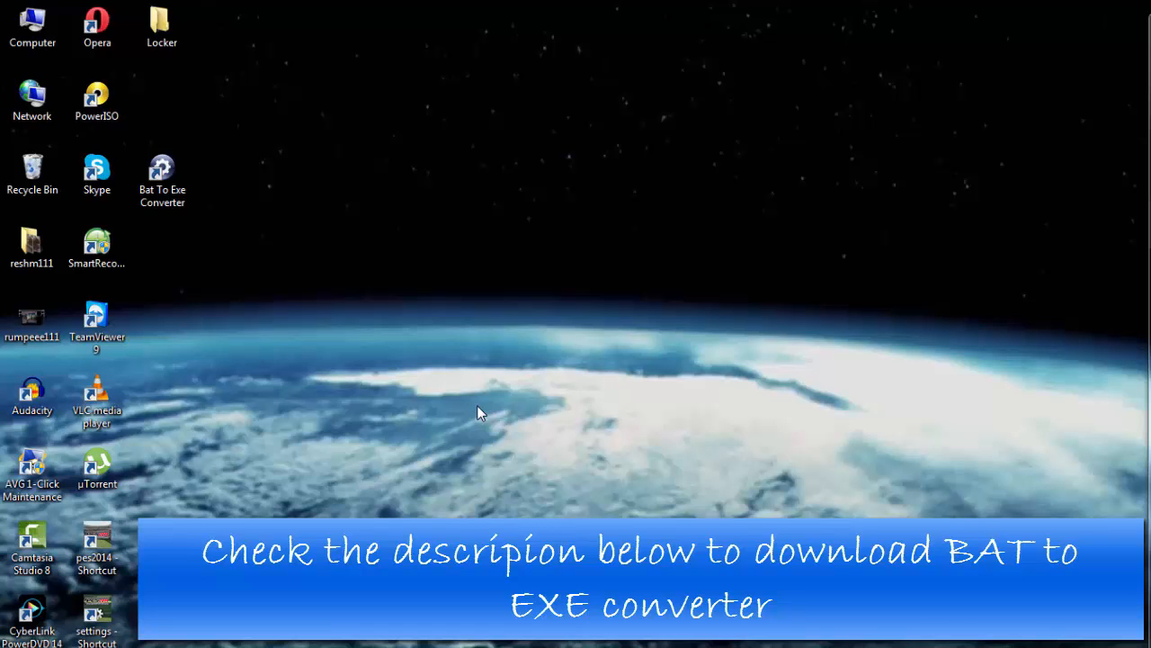
Launch Bat To Exe Converter and compile locker.bat into locker.exe
click(162, 169)
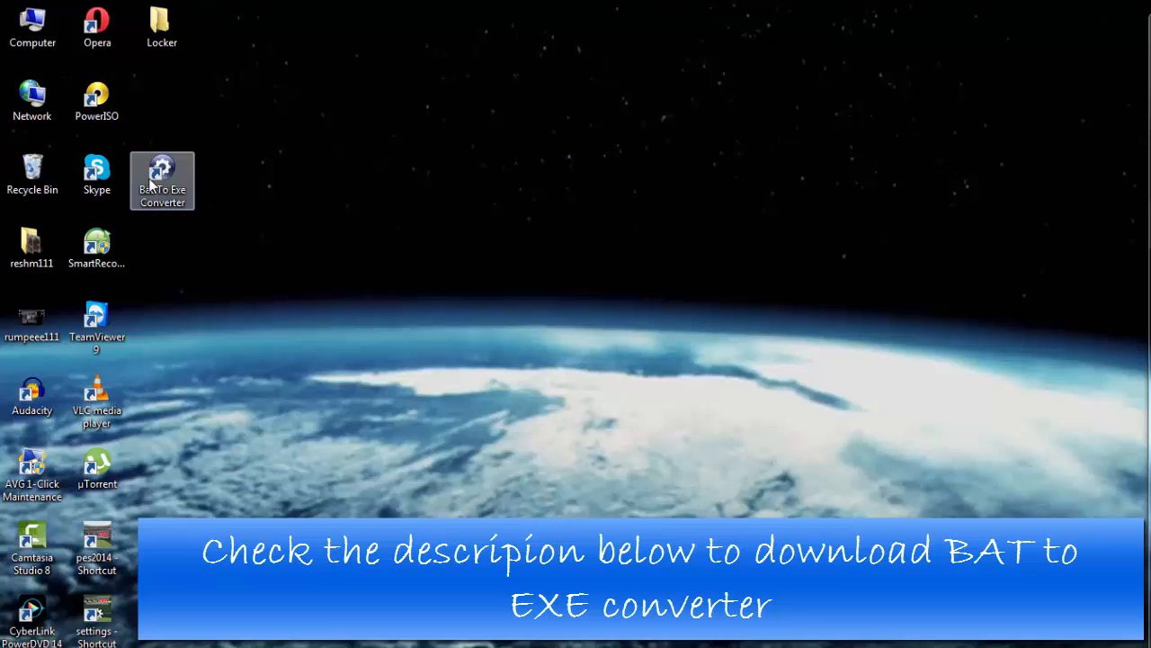
double_click(161, 169)
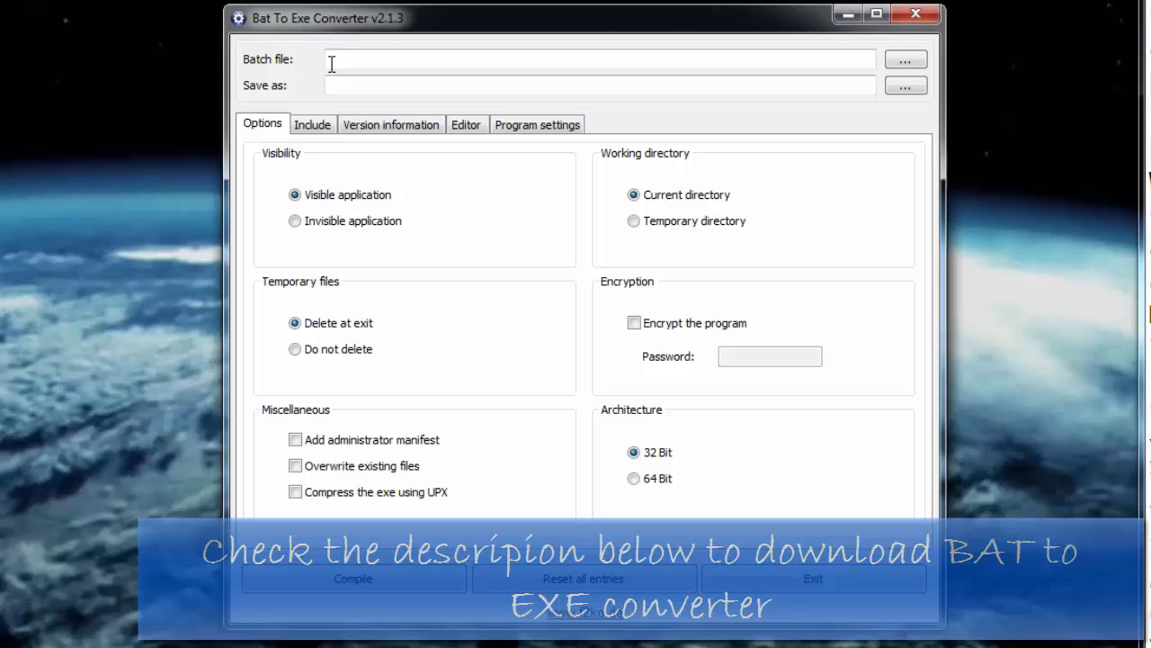
click(912, 59)
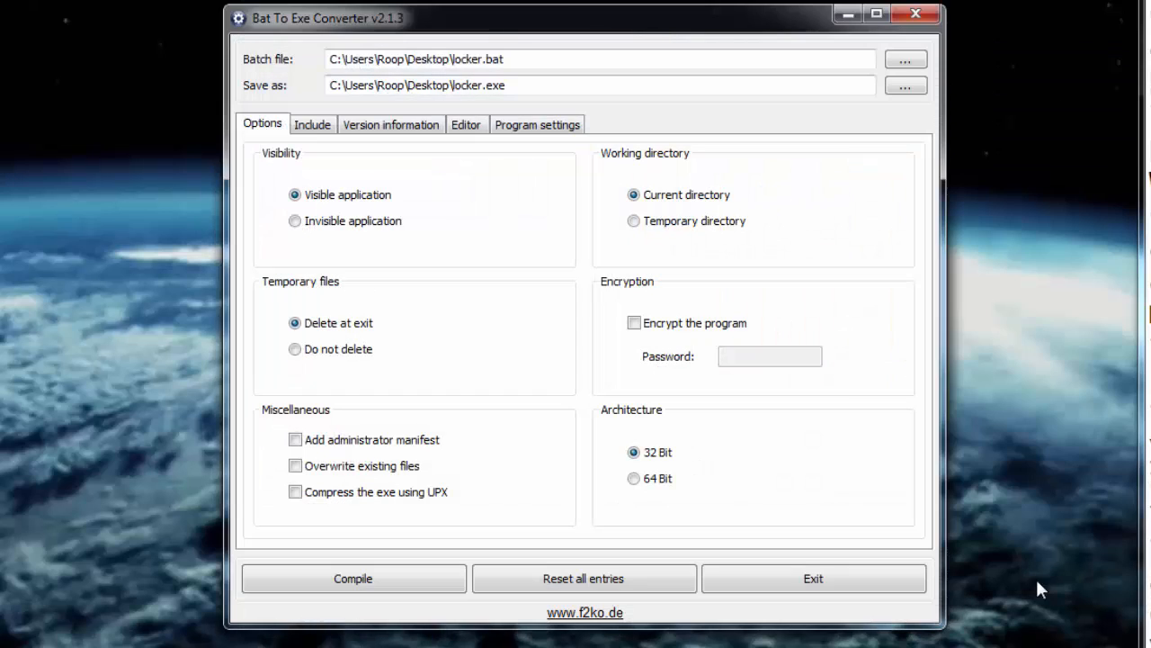
click(352, 579)
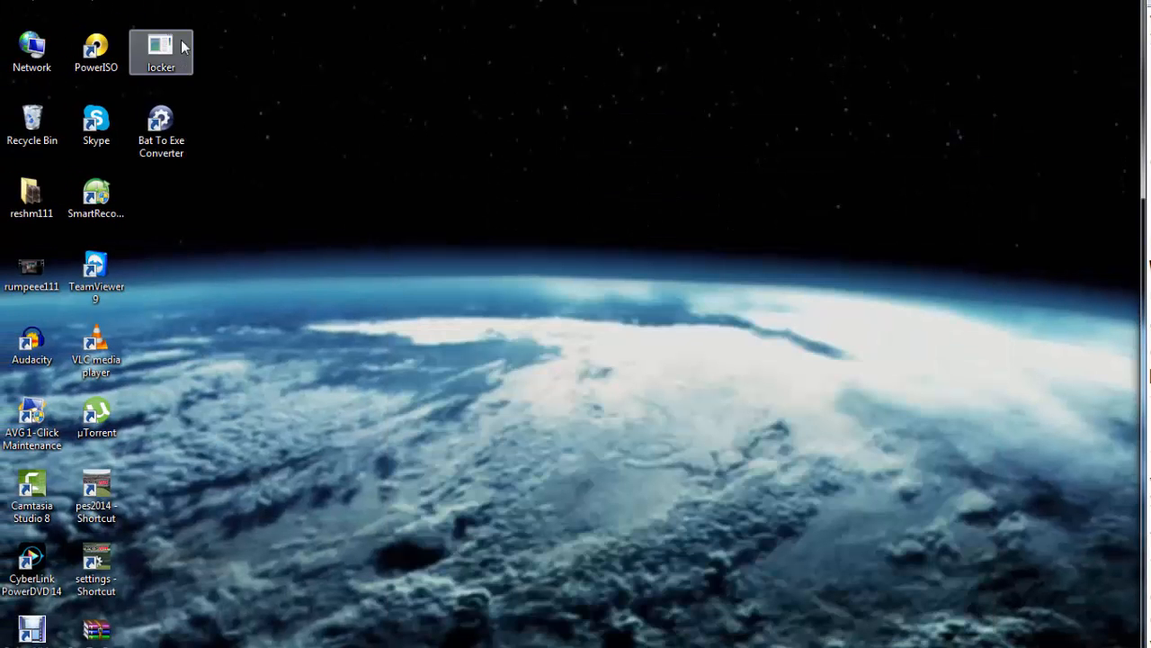
mouse_move(192, 75)
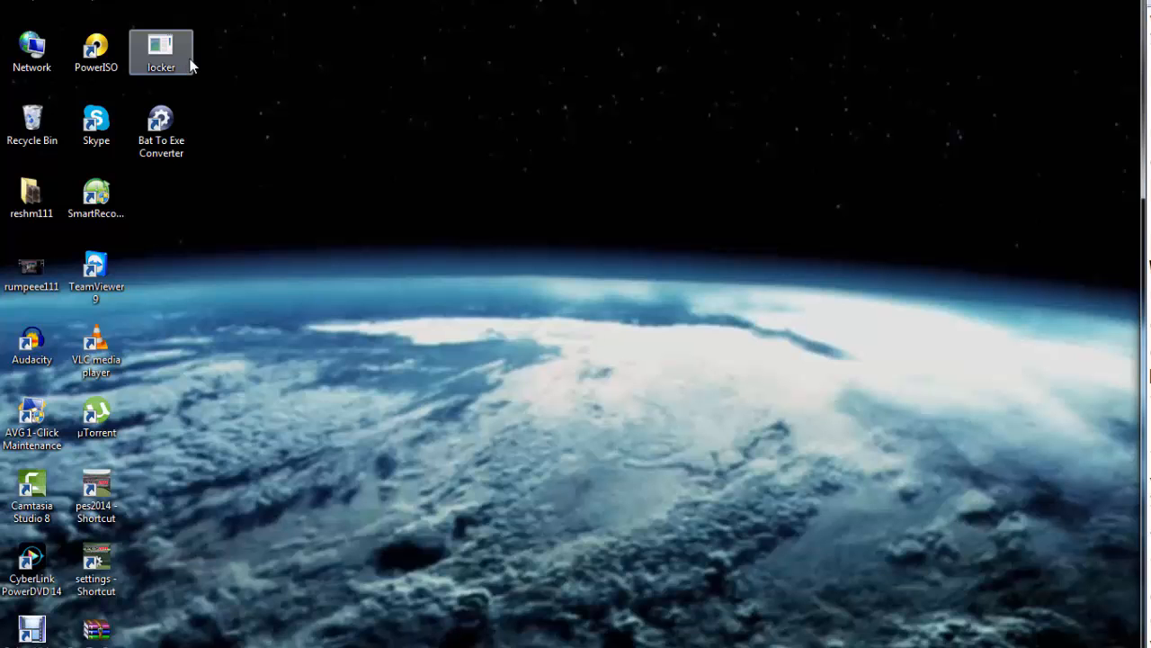
mouse_move(144, 475)
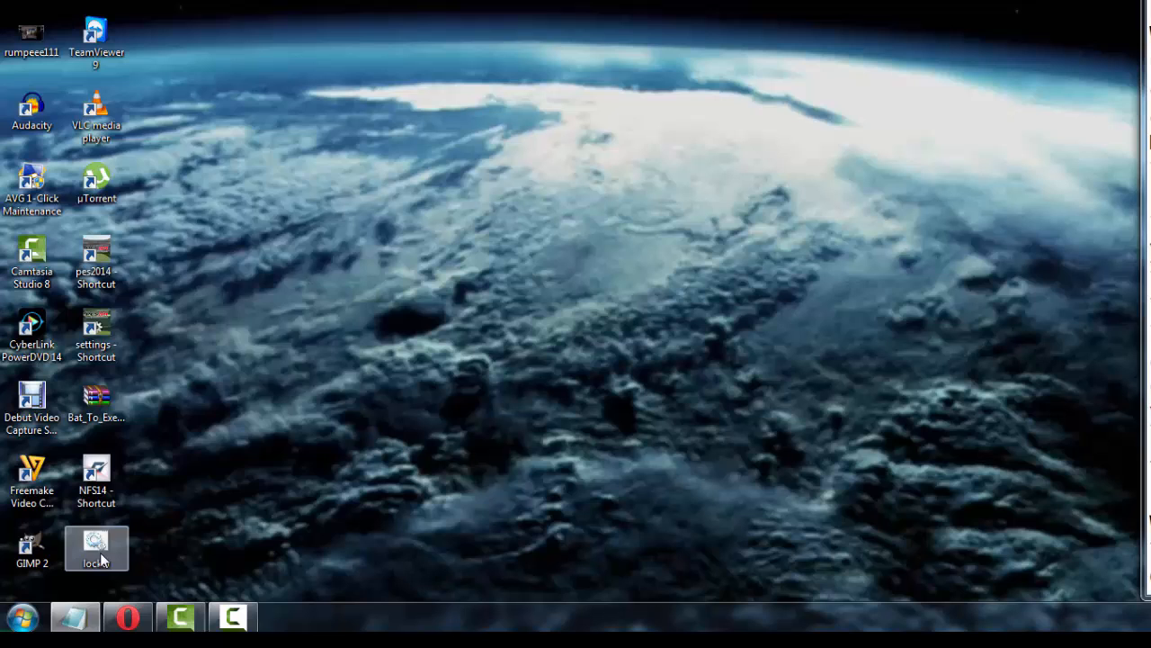
Delete locker.bat to the Recycle Bin and launch the compiled locker.exe
key(Delete)
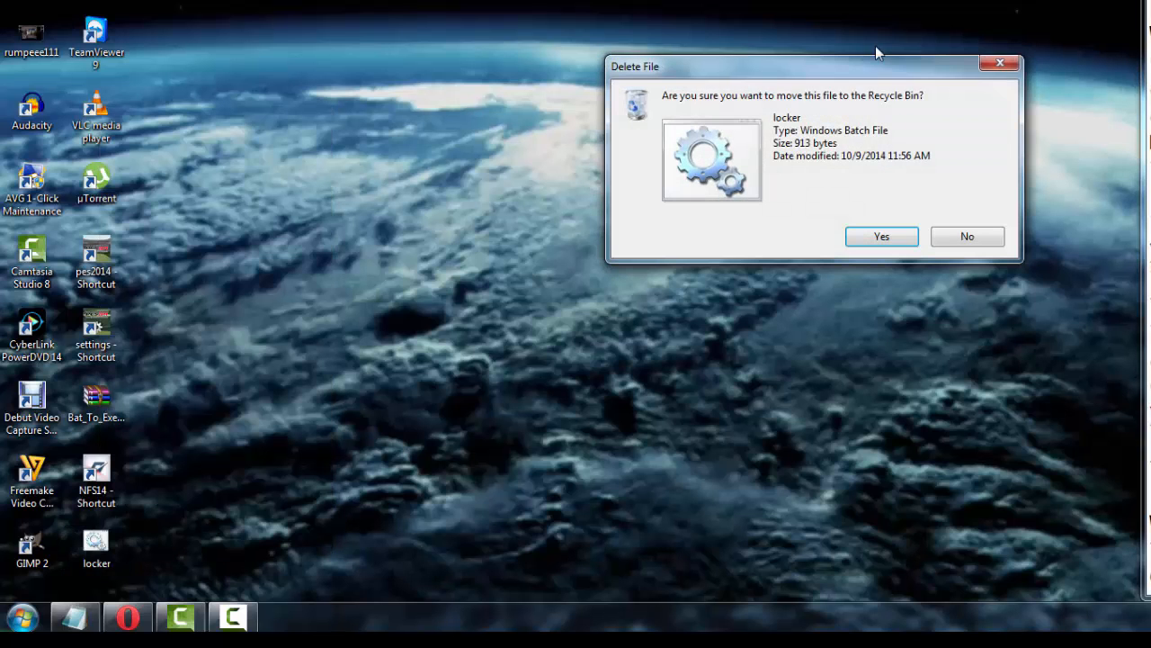
click(881, 235)
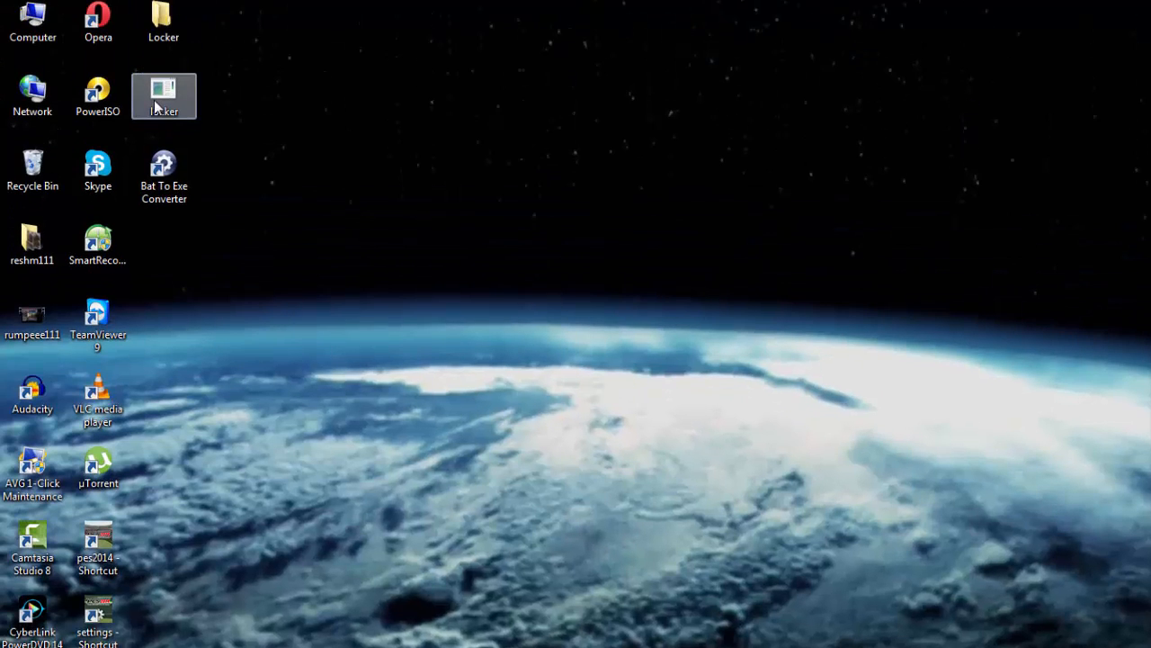
double_click(163, 90)
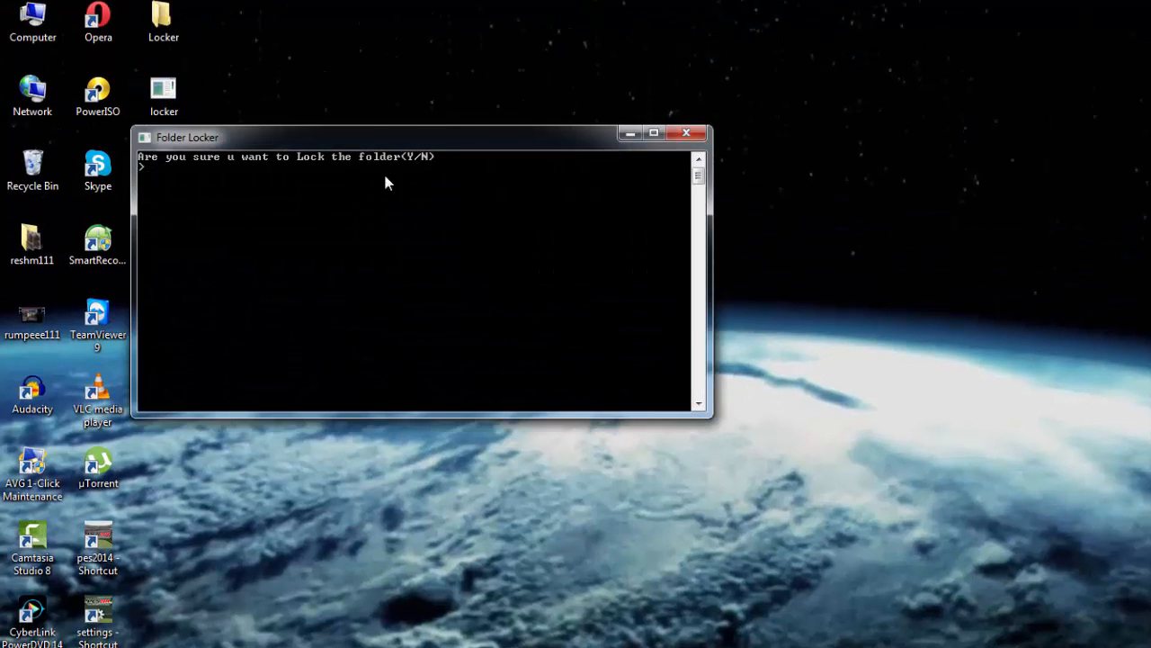
mouse_move(428, 230)
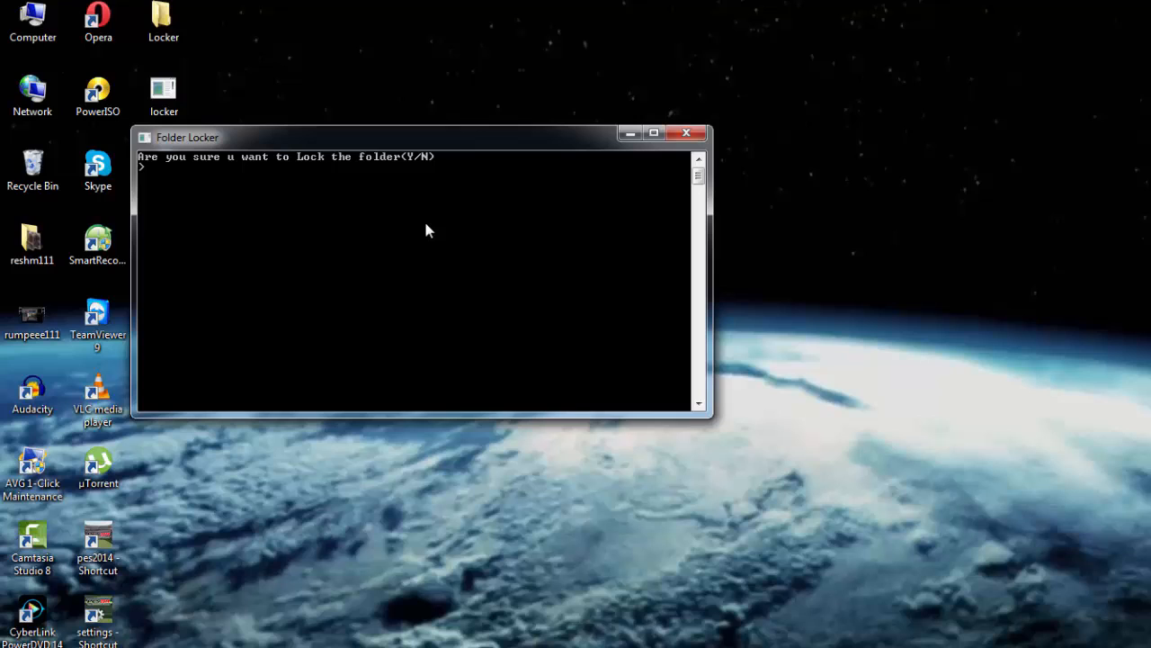